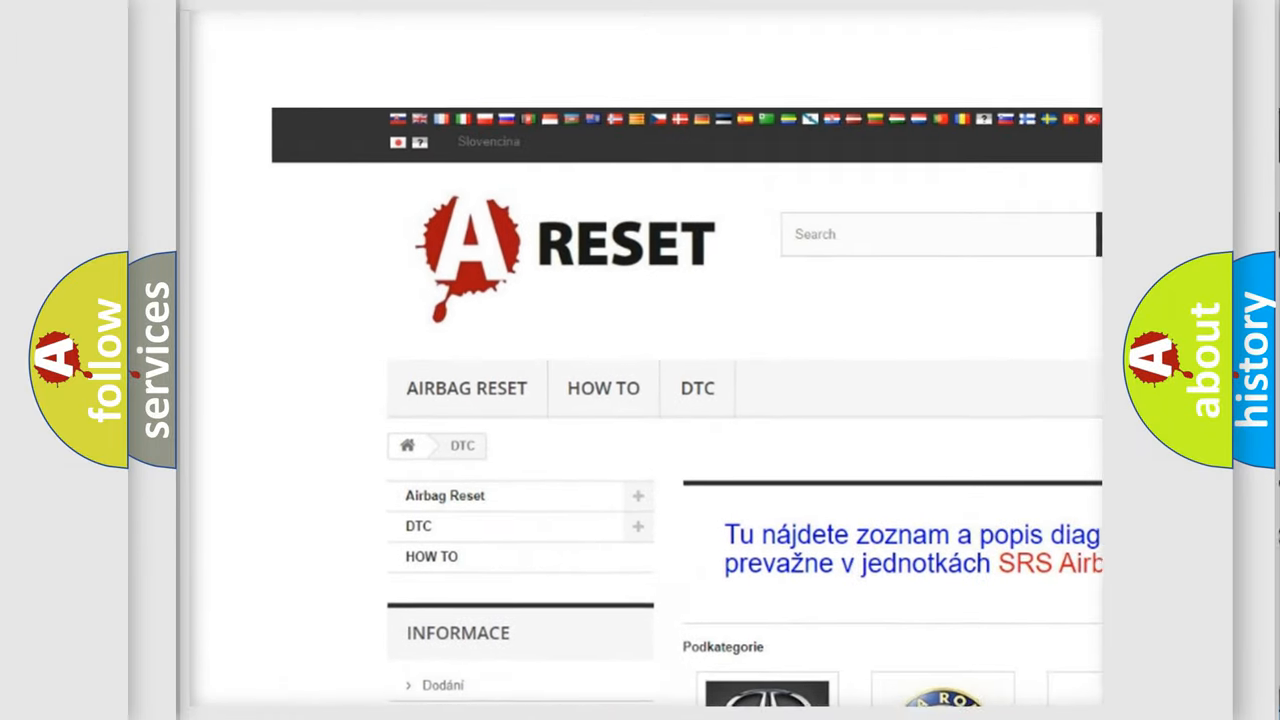
scroll(down, 3)
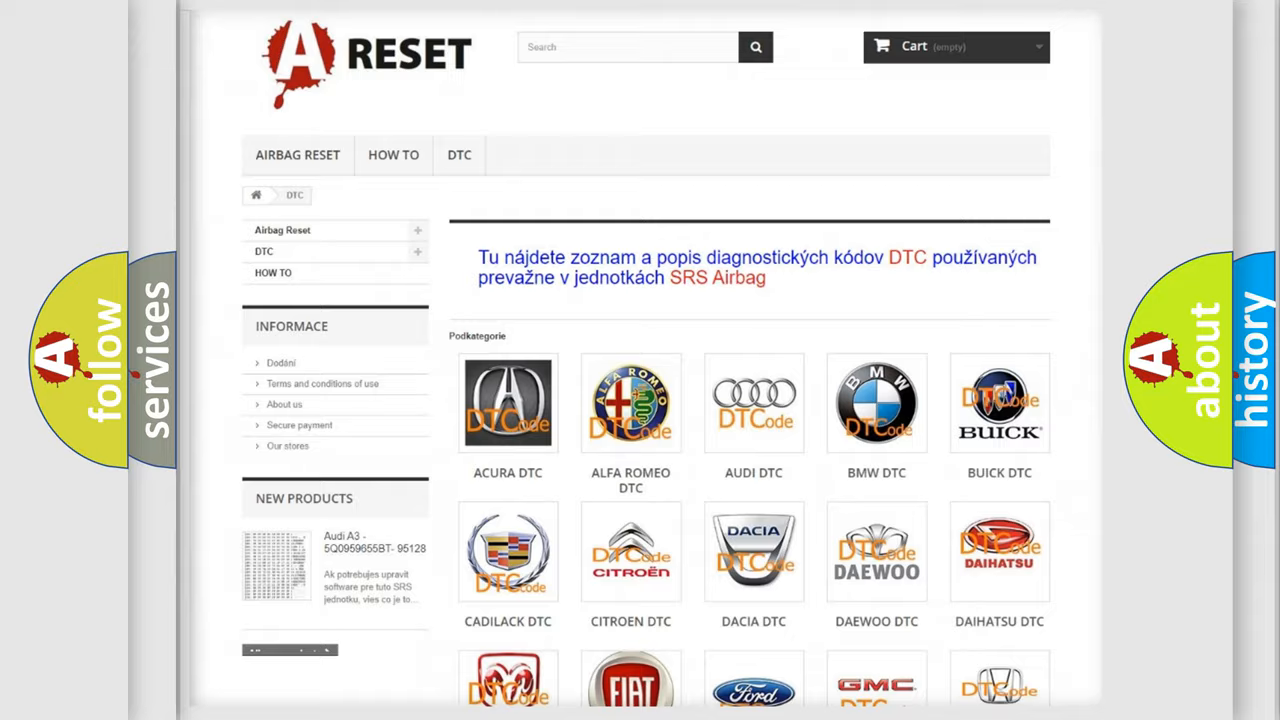
scroll(down, 3)
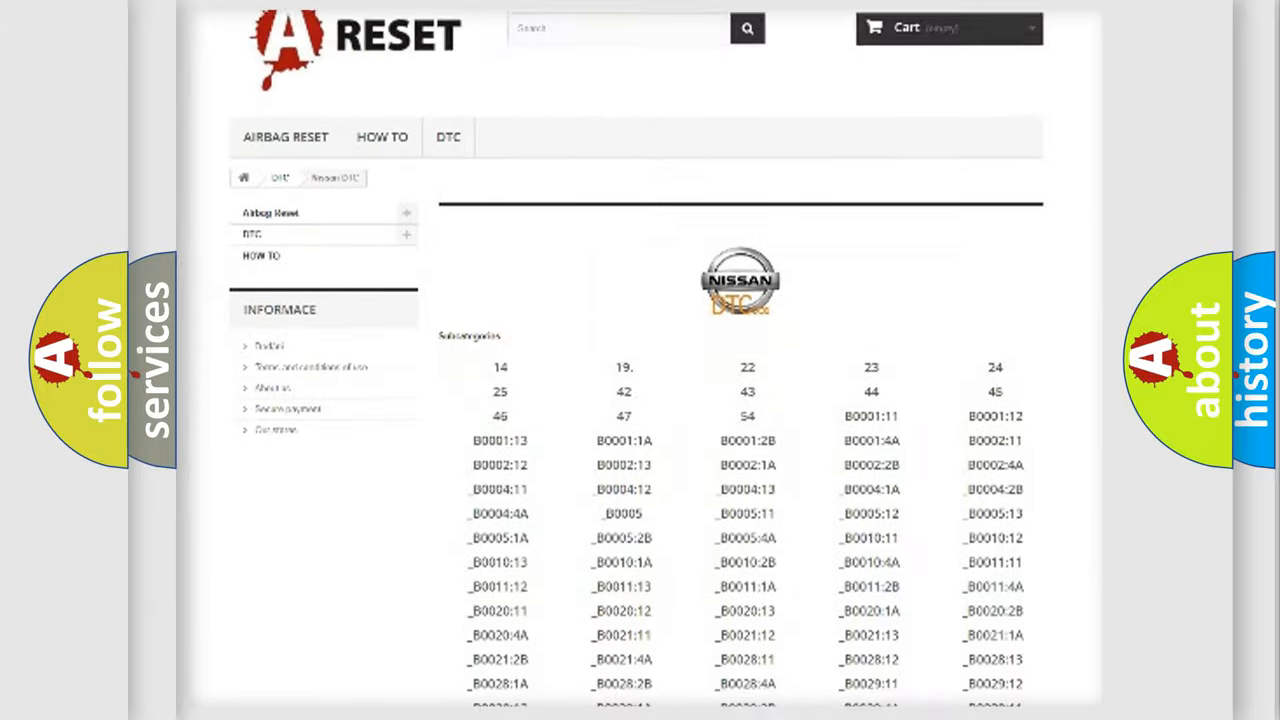
scroll(down, 3)
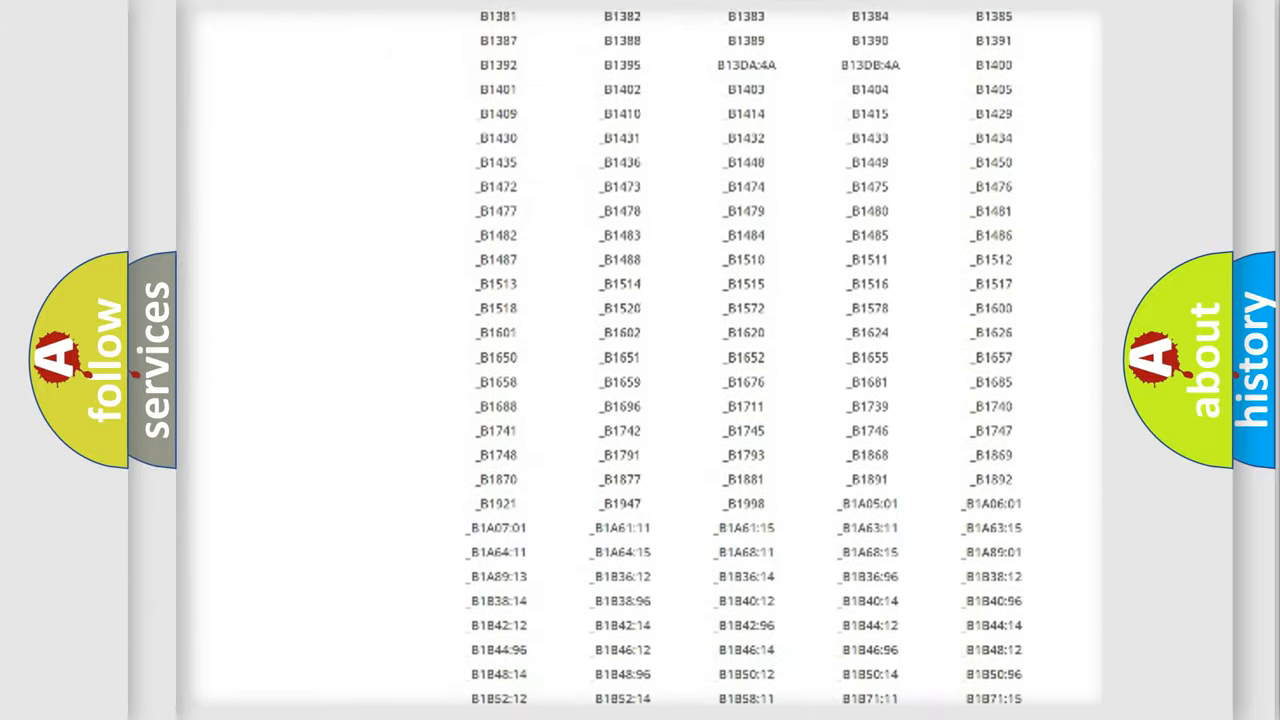